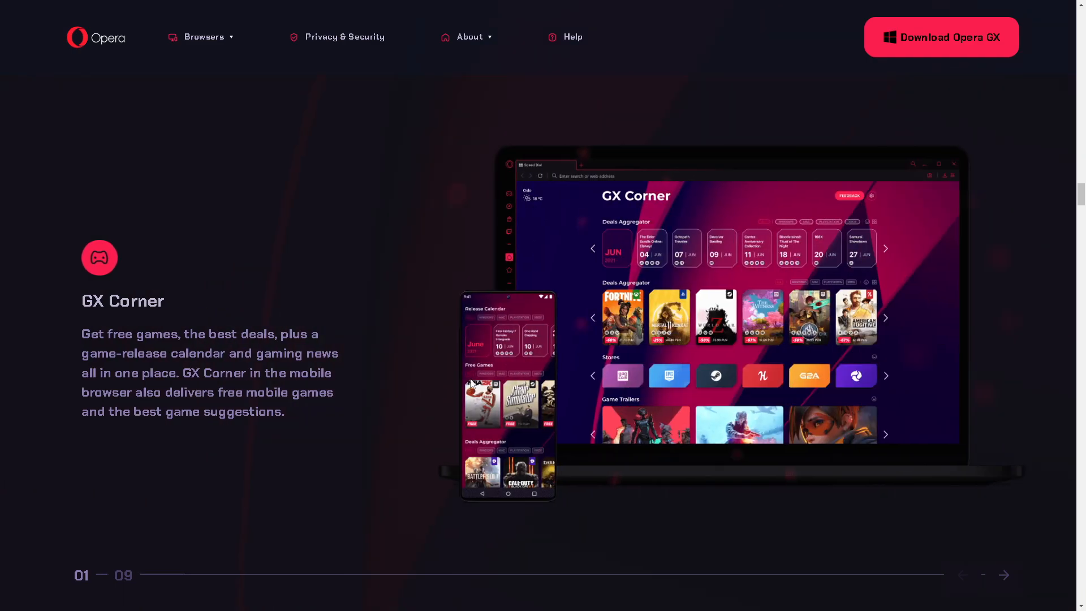
# - Advance the feature carousel from GX Corner through Twitch to the Discord slide (03 of 09)
pyautogui.click(1002, 575)
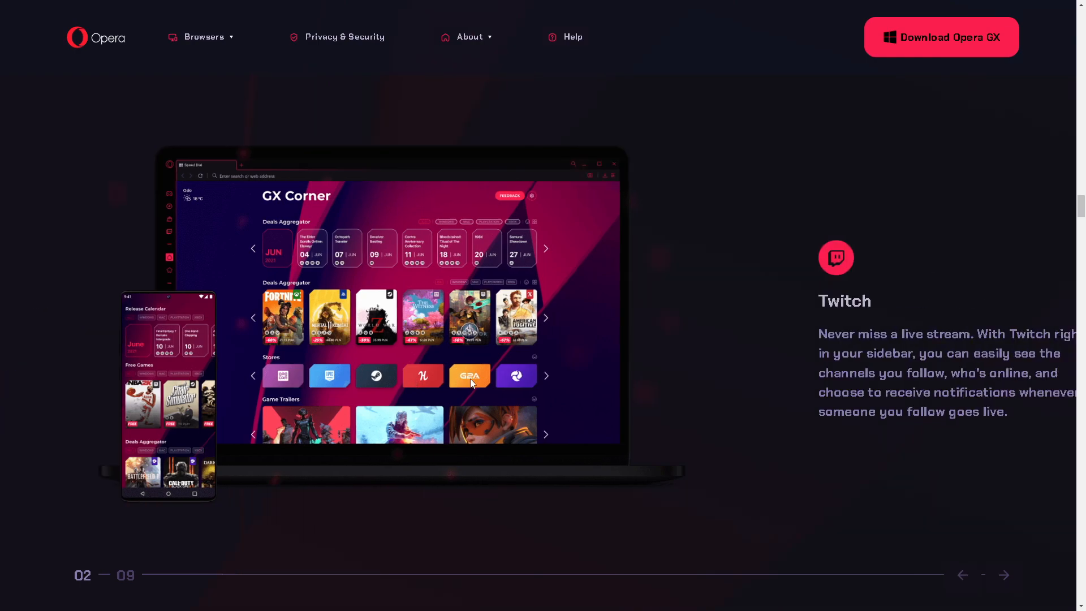
pyautogui.click(1003, 575)
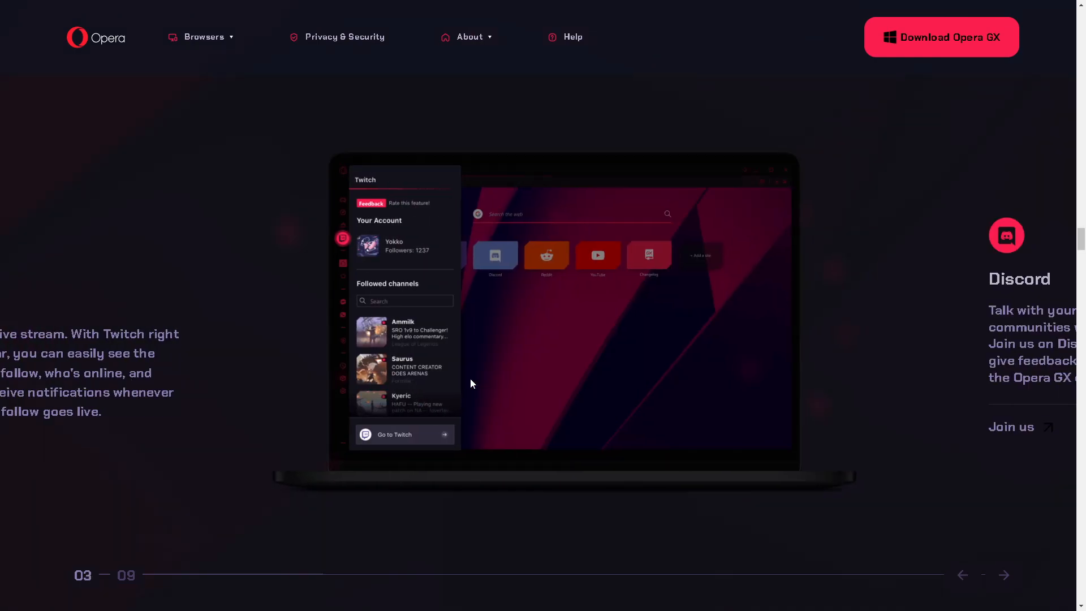
pyautogui.click(1003, 574)
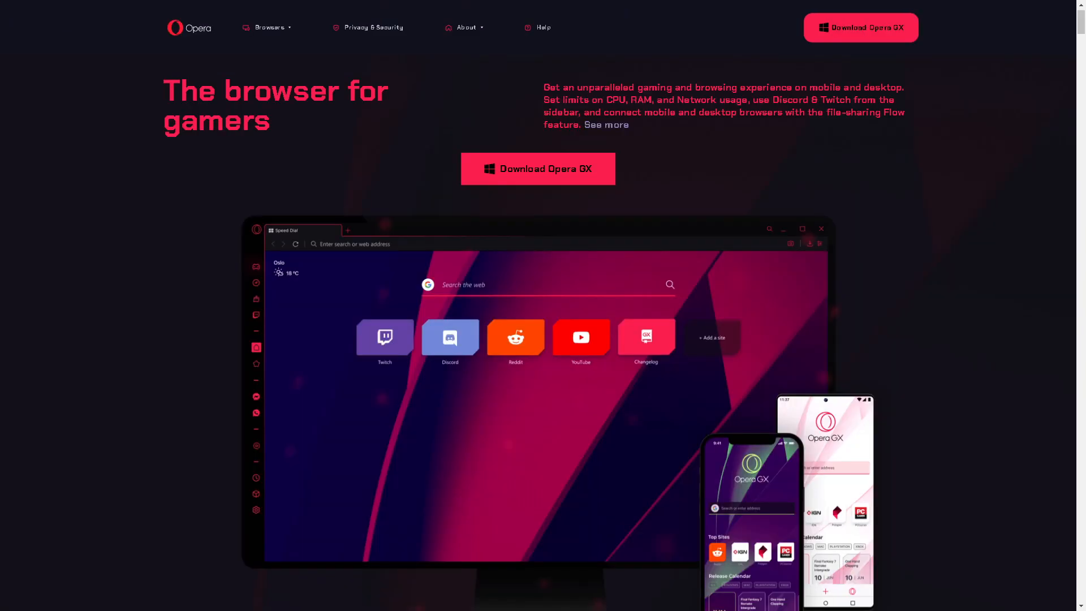
pyautogui.moveTo(612, 247)
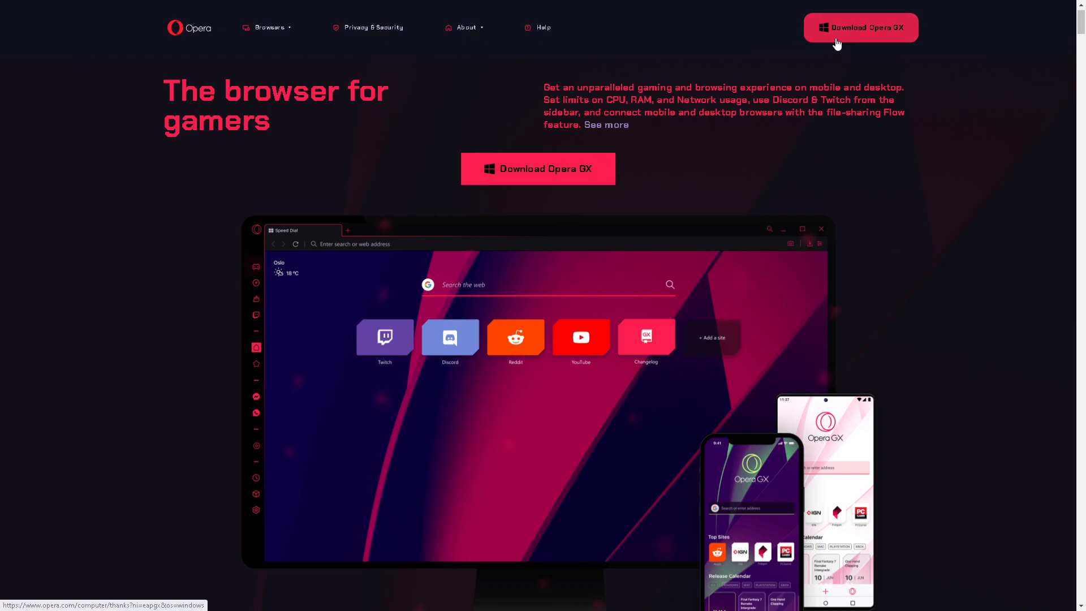
pyautogui.moveTo(538, 169)
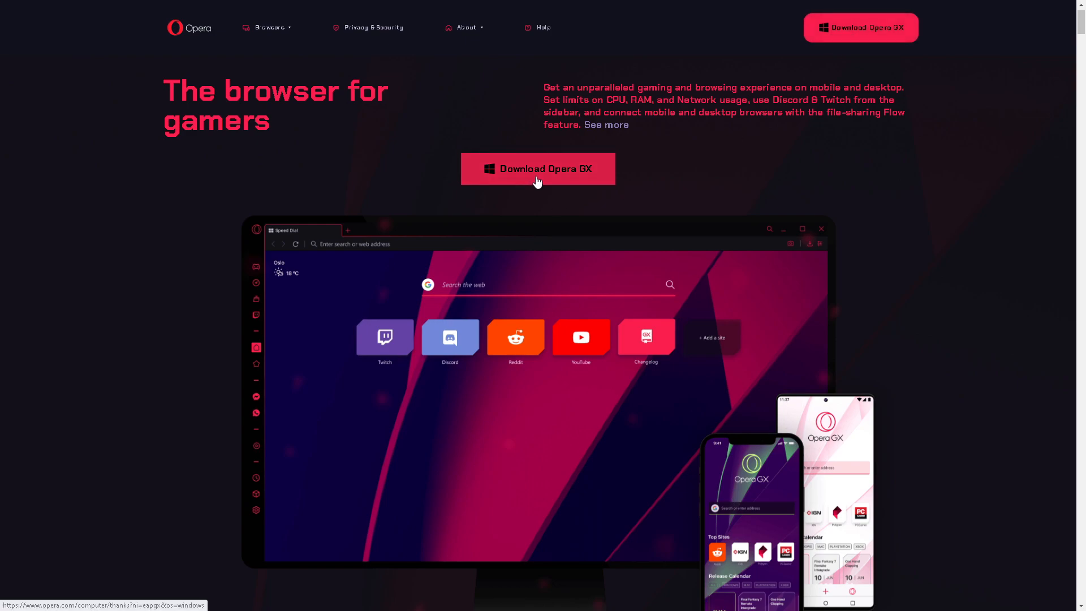
# - Start the Opera GX download from the homepage's red Download Opera GX button
pyautogui.click(538, 169)
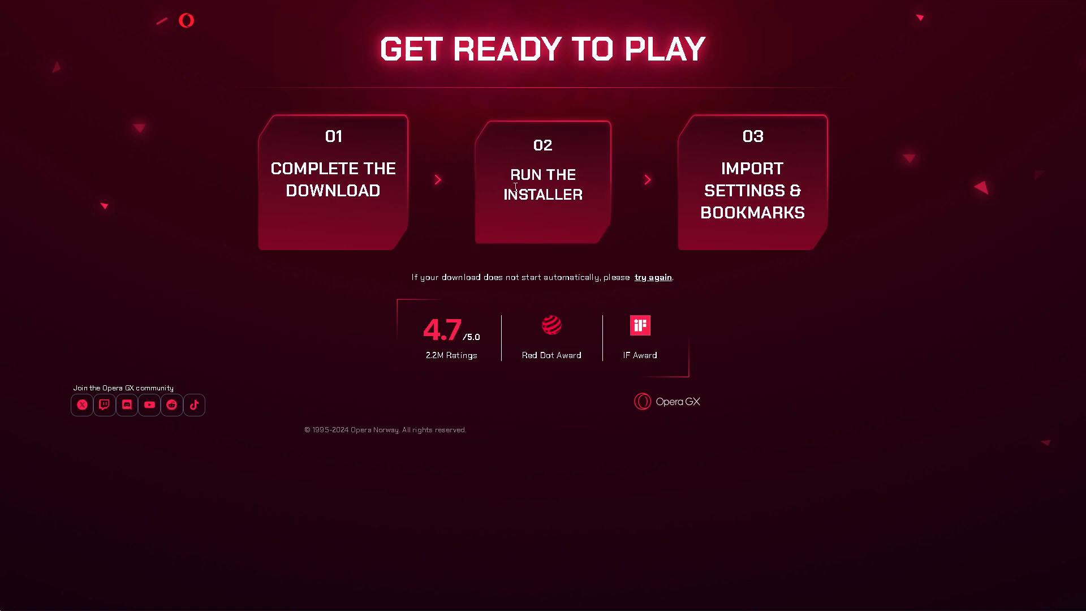
pyautogui.moveTo(746, 218)
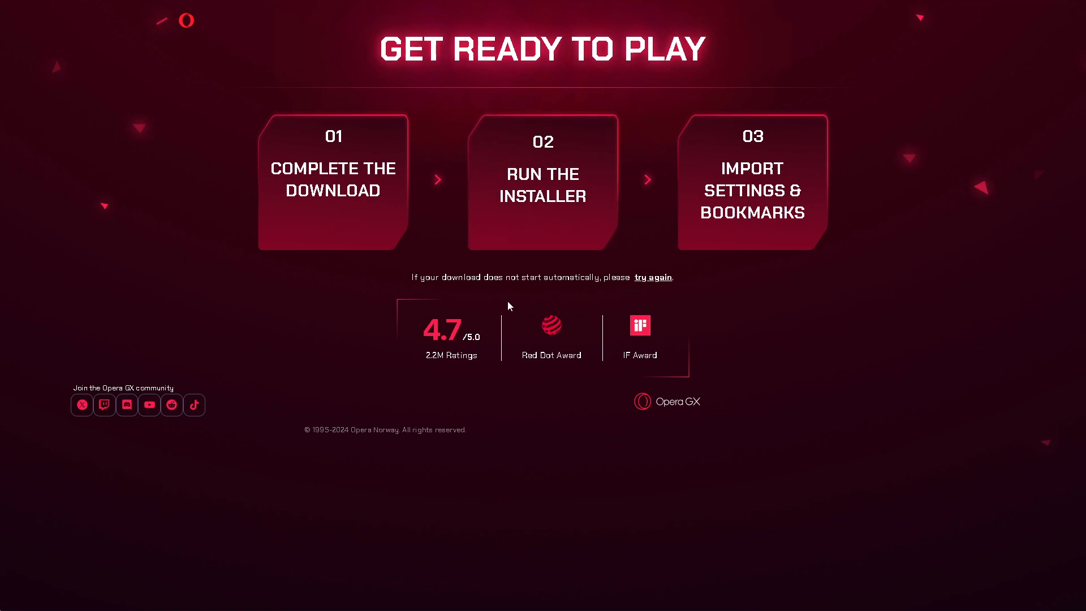
pyautogui.moveTo(484, 402)
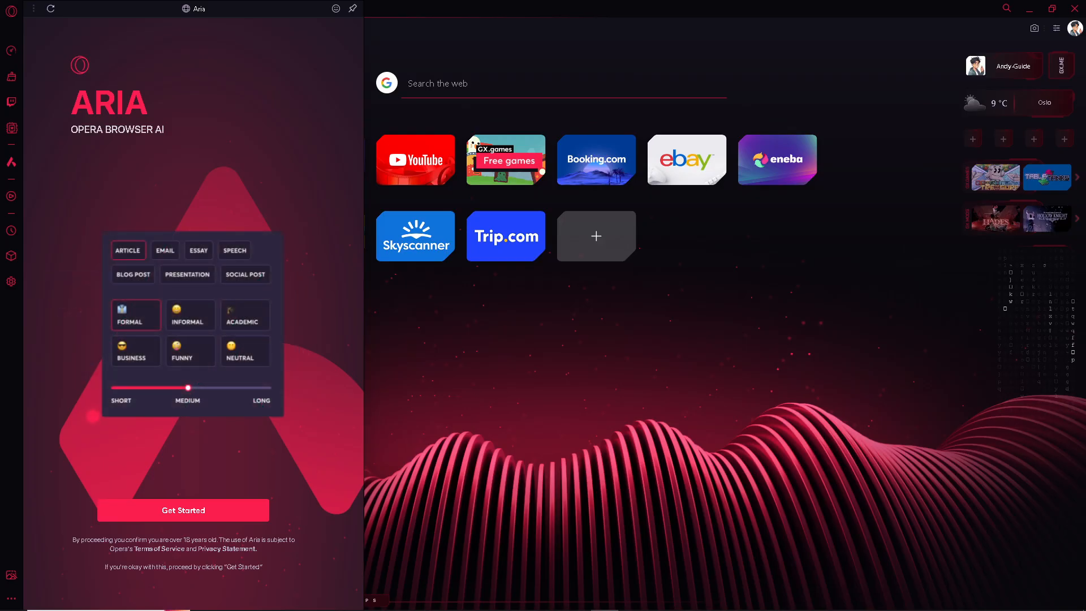
# - Open and close sidebar panels, viewing Aria's intro panel
pyautogui.click(164, 250)
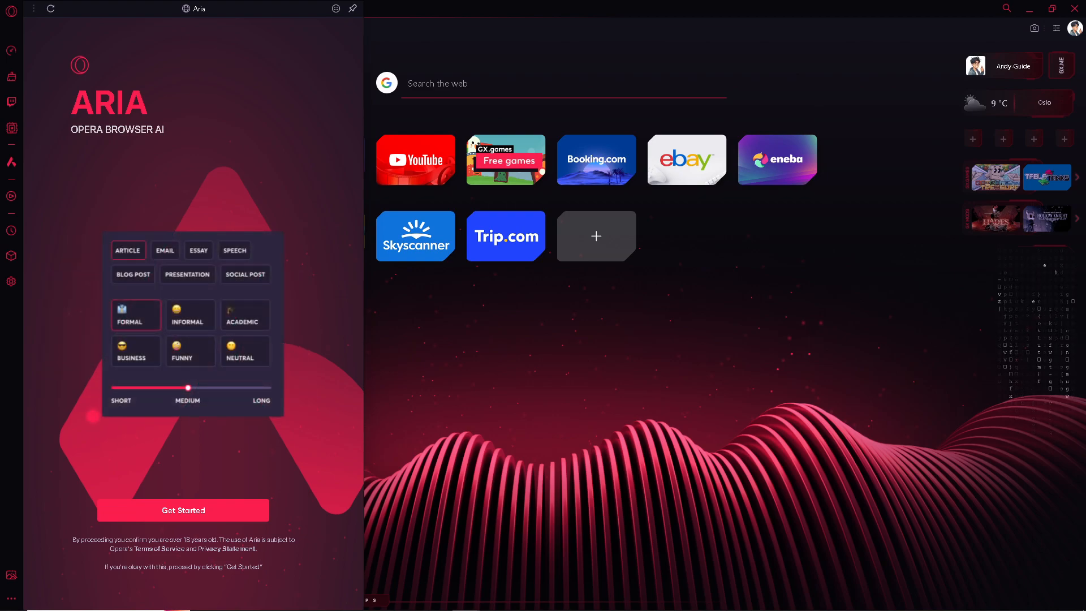
pyautogui.click(165, 250)
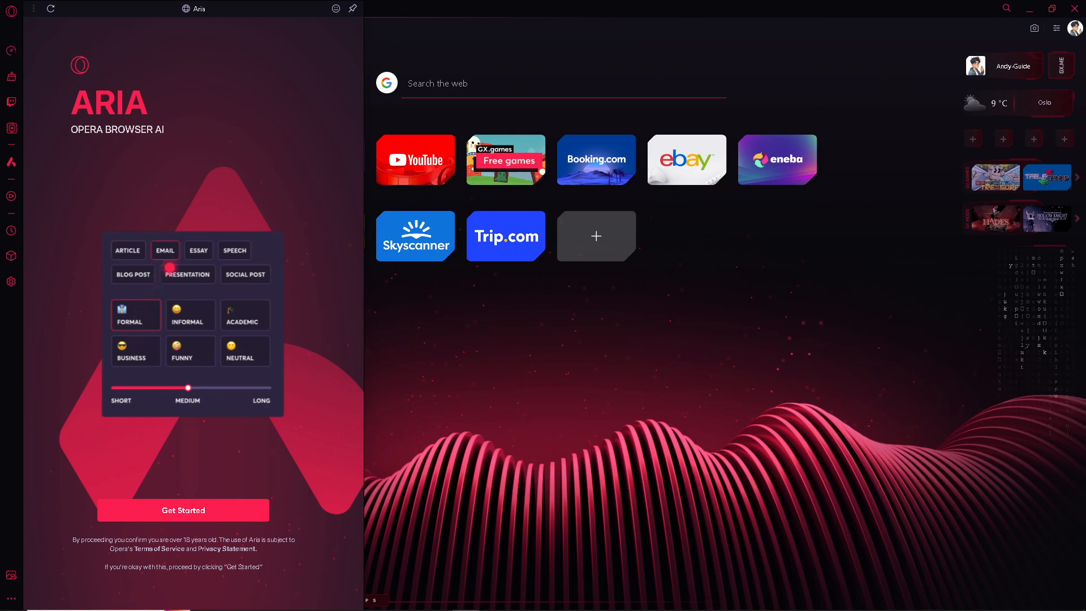
pyautogui.click(190, 315)
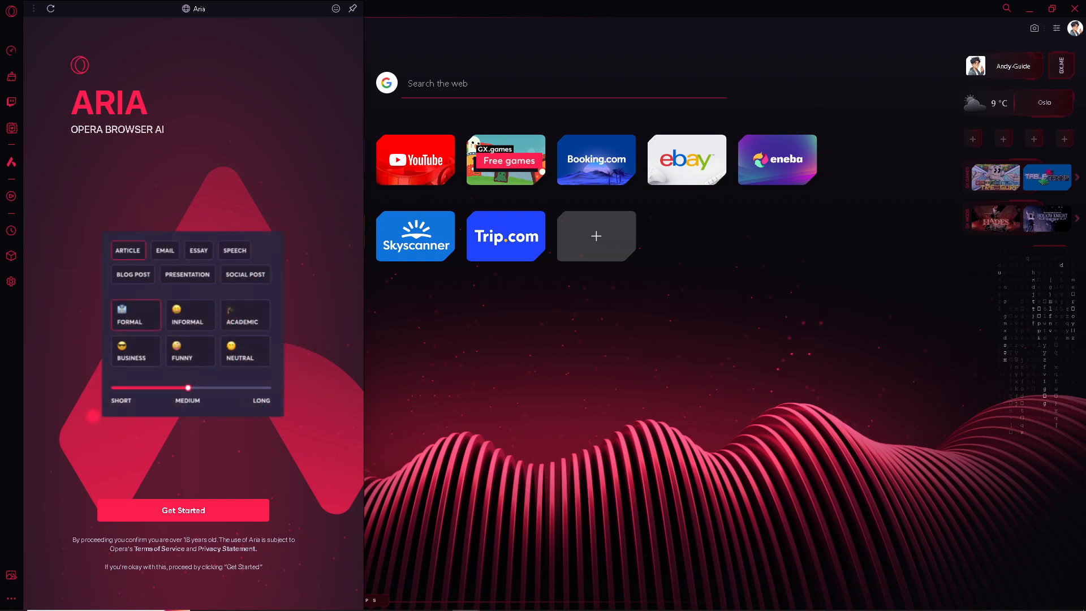
pyautogui.click(165, 250)
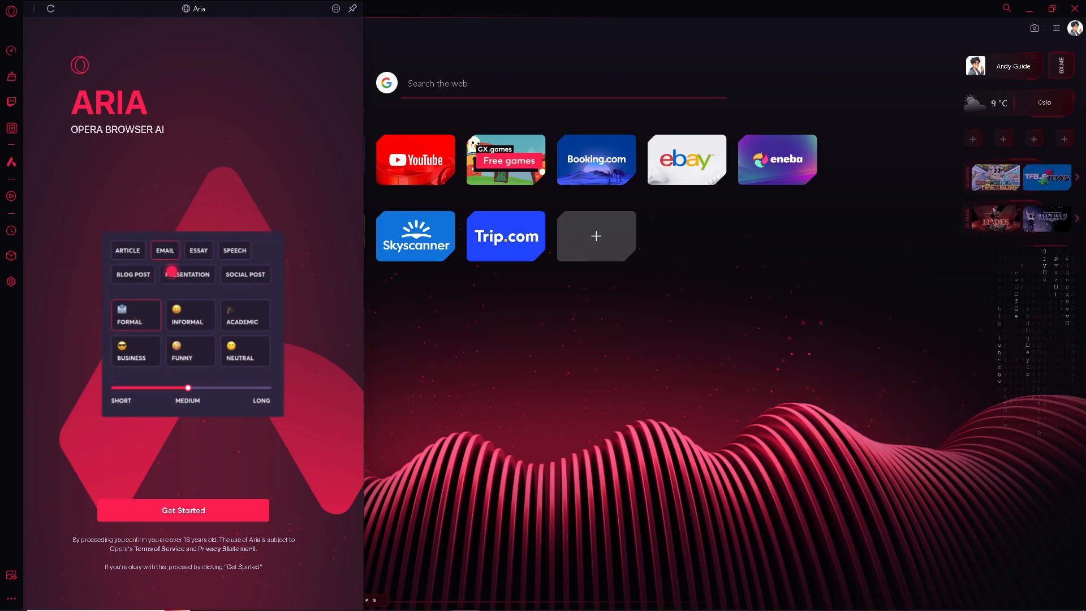
pyautogui.click(189, 315)
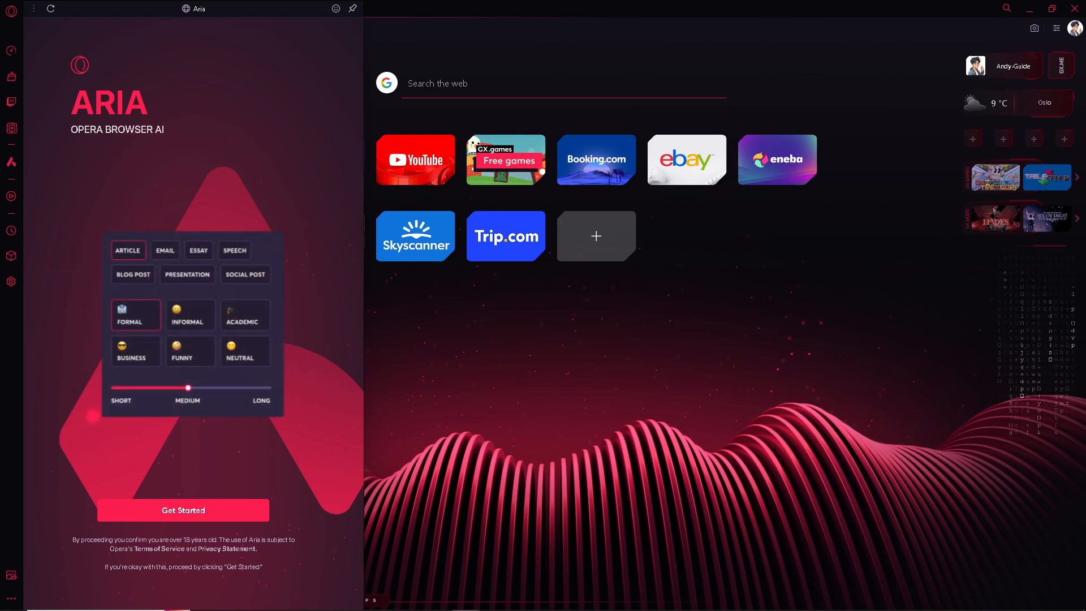
pyautogui.click(165, 250)
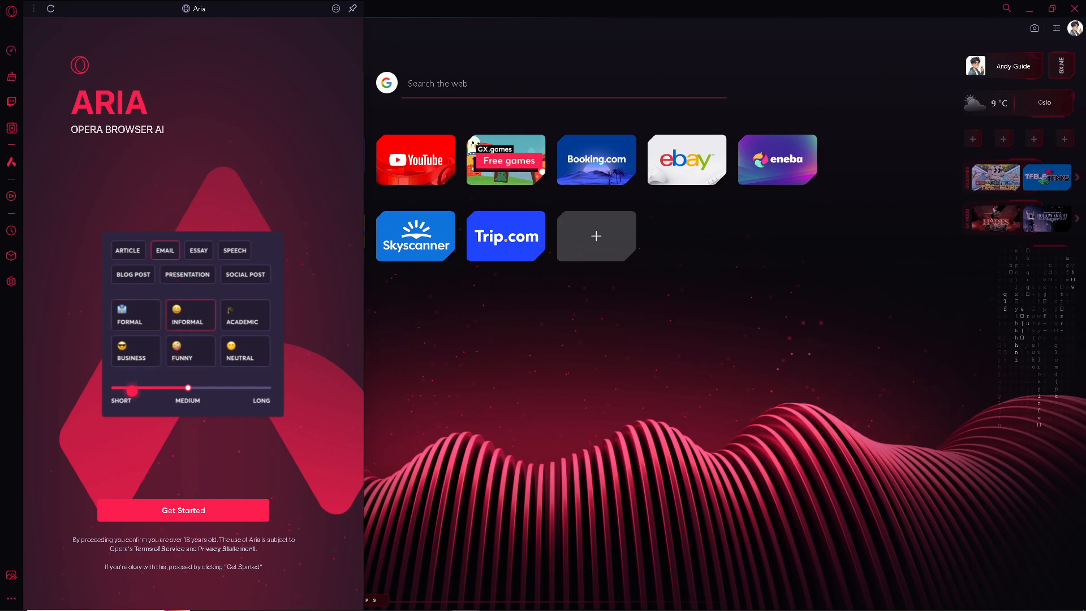
pyautogui.click(182, 510)
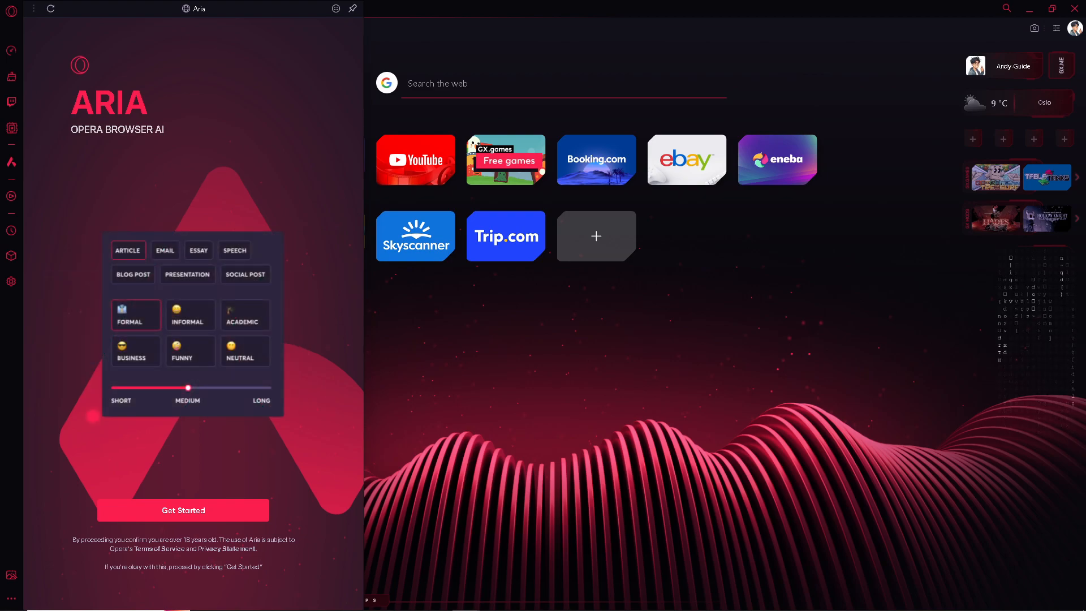
# - Open Opera GX Settings from the sidebar gear and switch to full screen
pyautogui.click(165, 250)
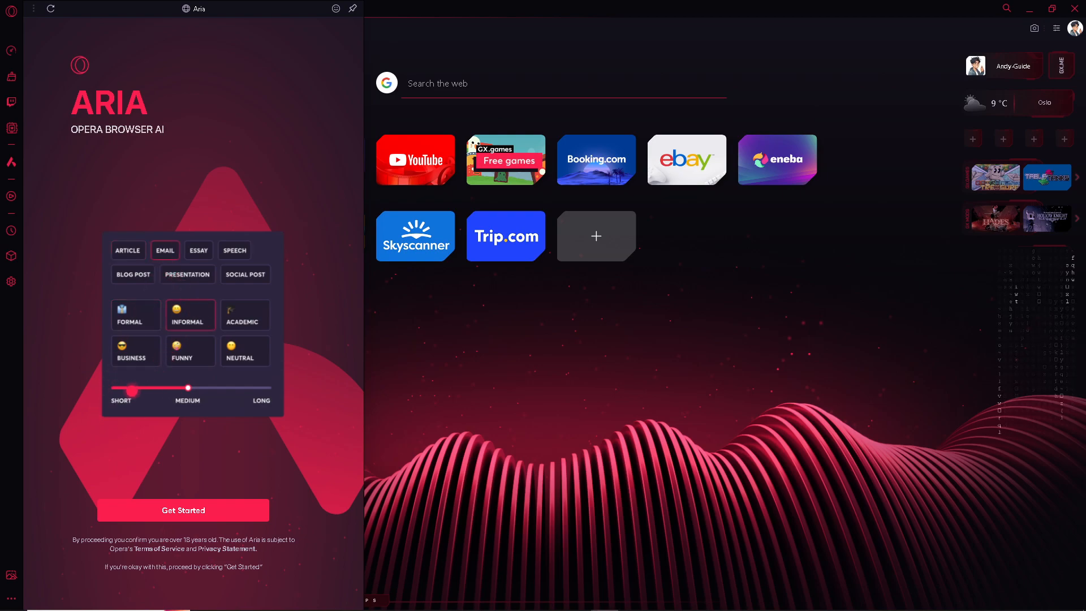
pyautogui.click(165, 250)
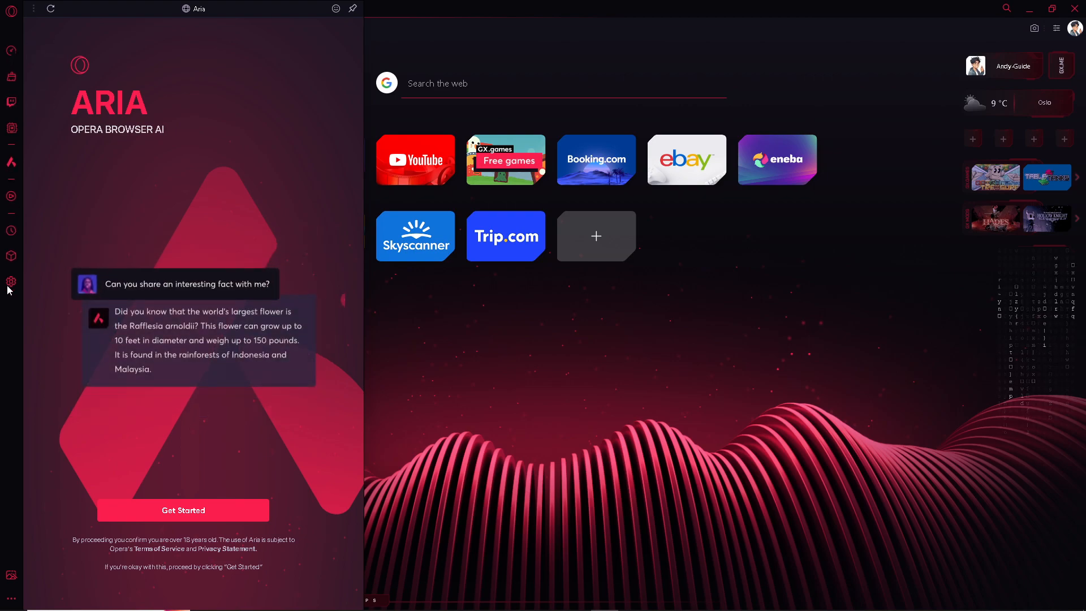
pyautogui.click(11, 281)
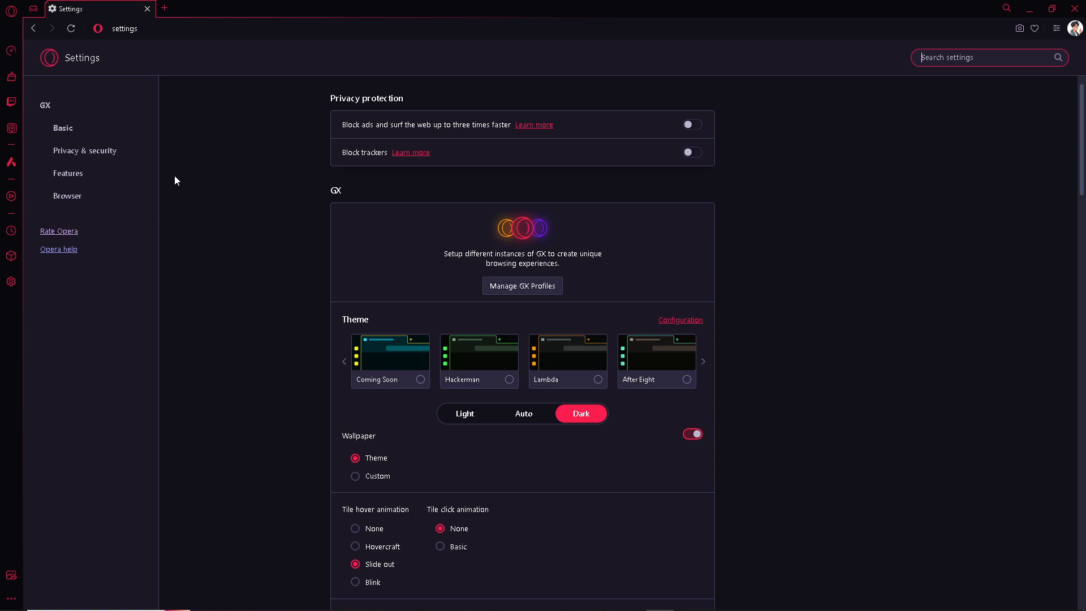
pyautogui.press('F11')
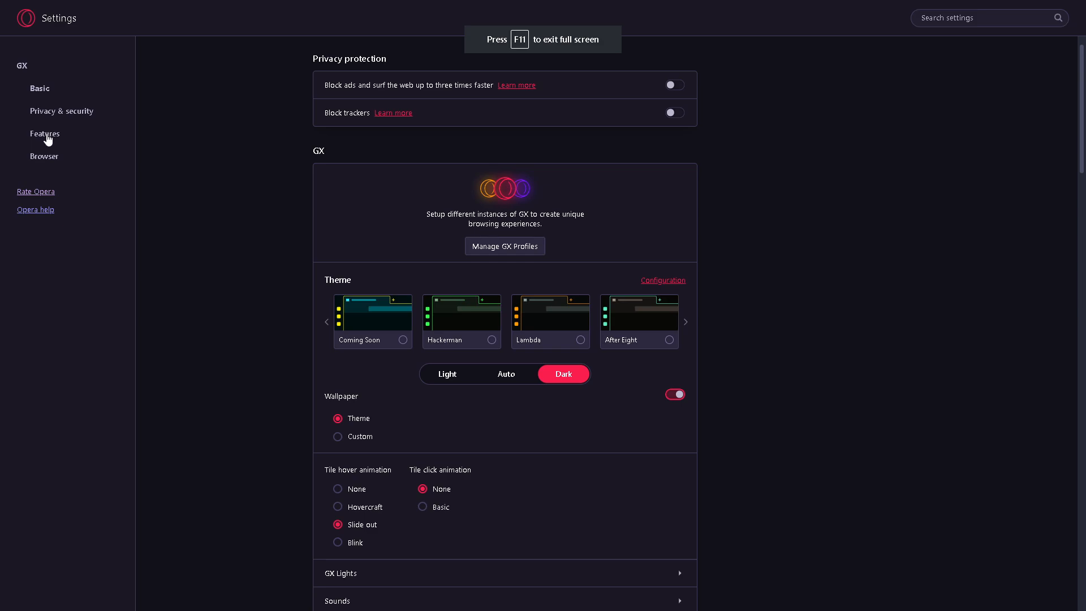
# - Scroll the Features settings down to the Videoconferencing and Video pop out sections
pyautogui.scroll(-3)
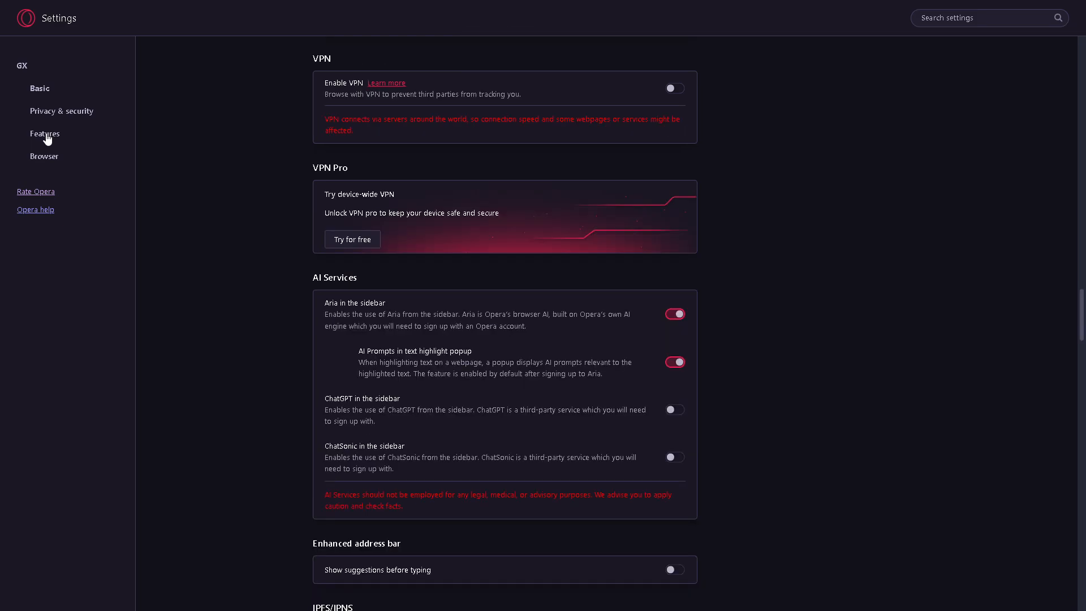
pyautogui.moveTo(418, 274)
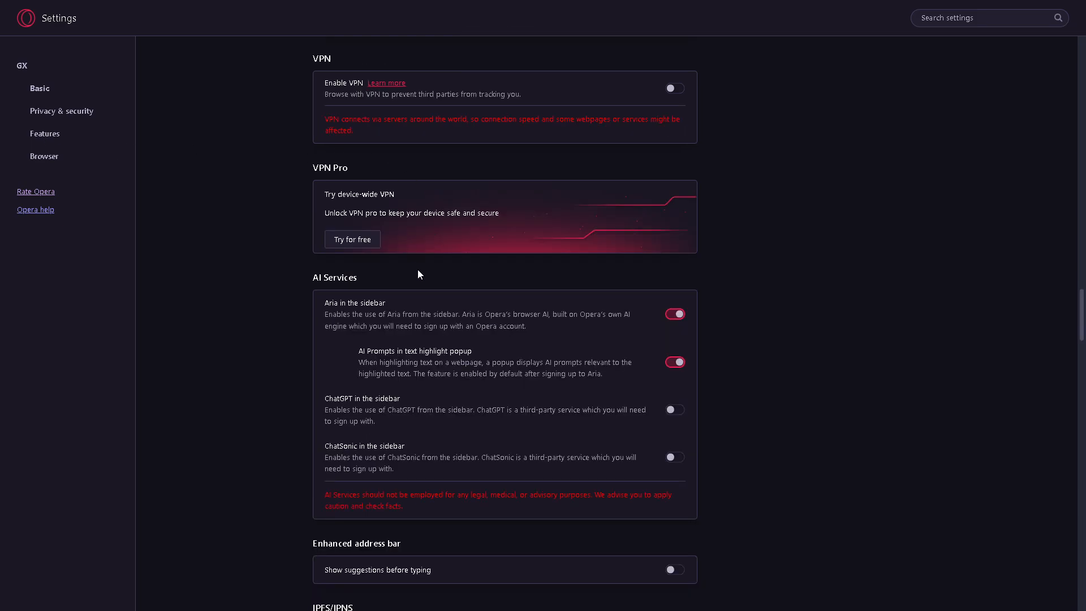
pyautogui.scroll(-3)
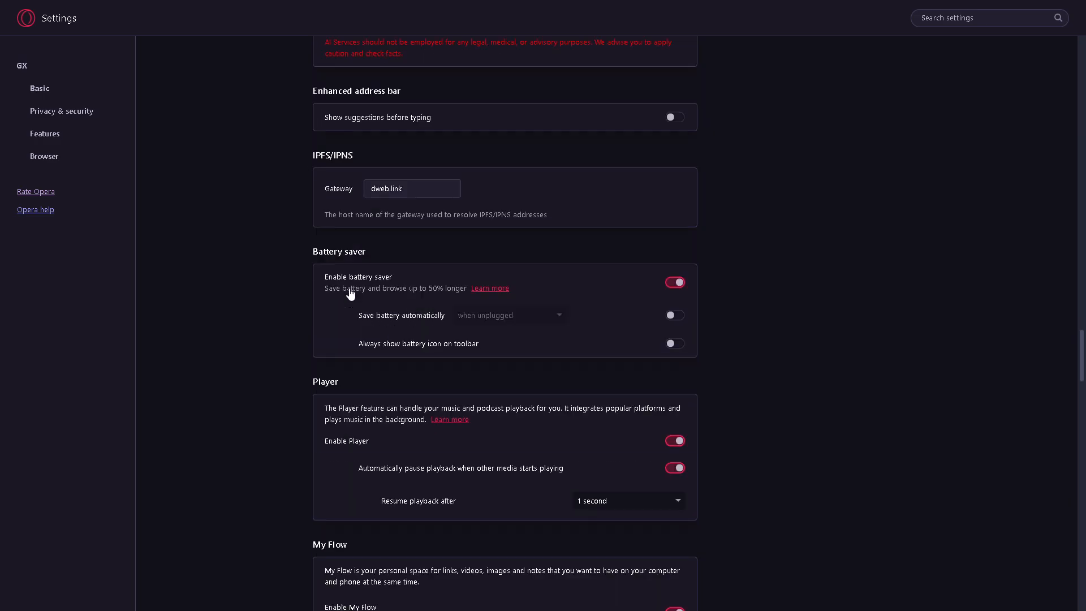
pyautogui.scroll(-3)
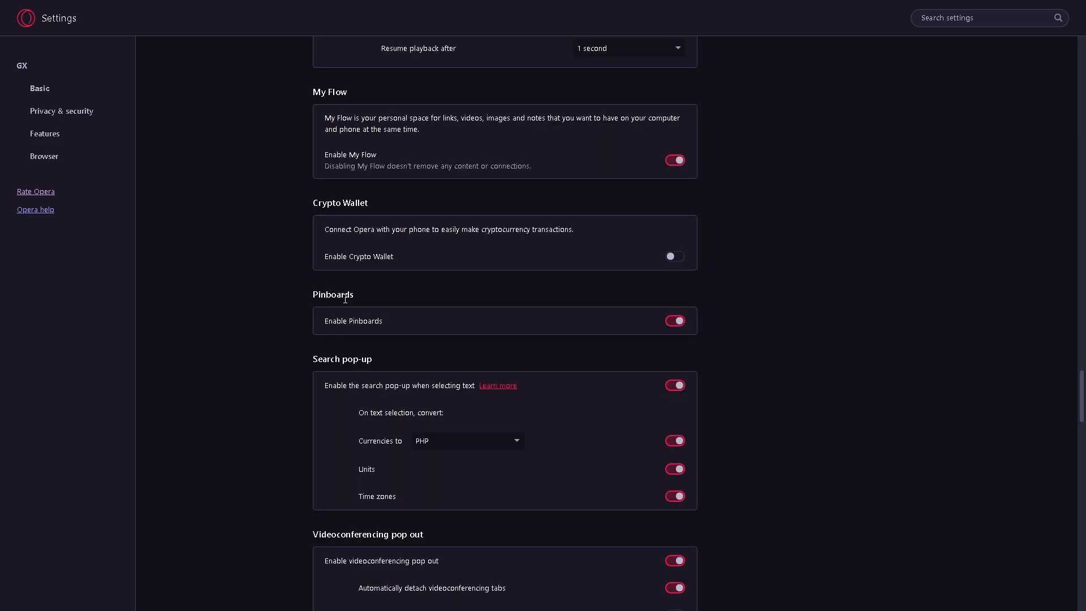
pyautogui.scroll(-3)
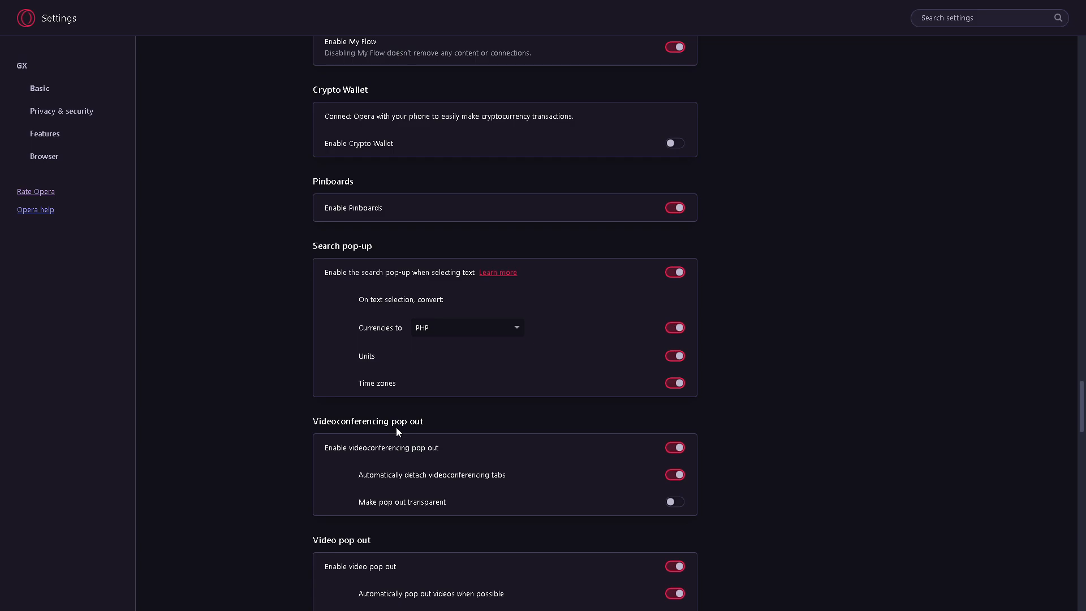
pyautogui.scroll(-3)
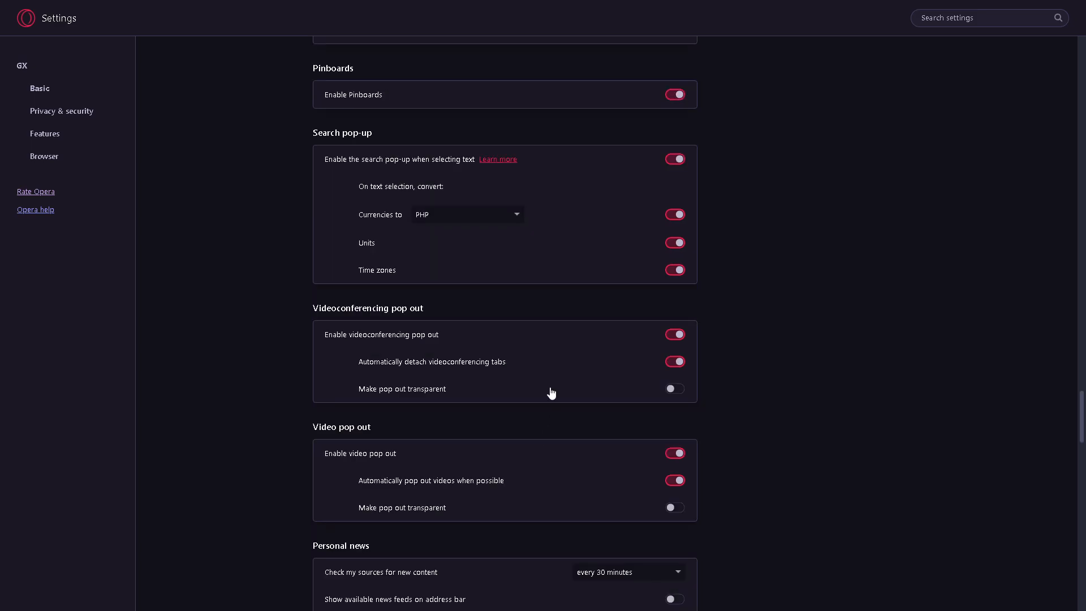
pyautogui.click(673, 334)
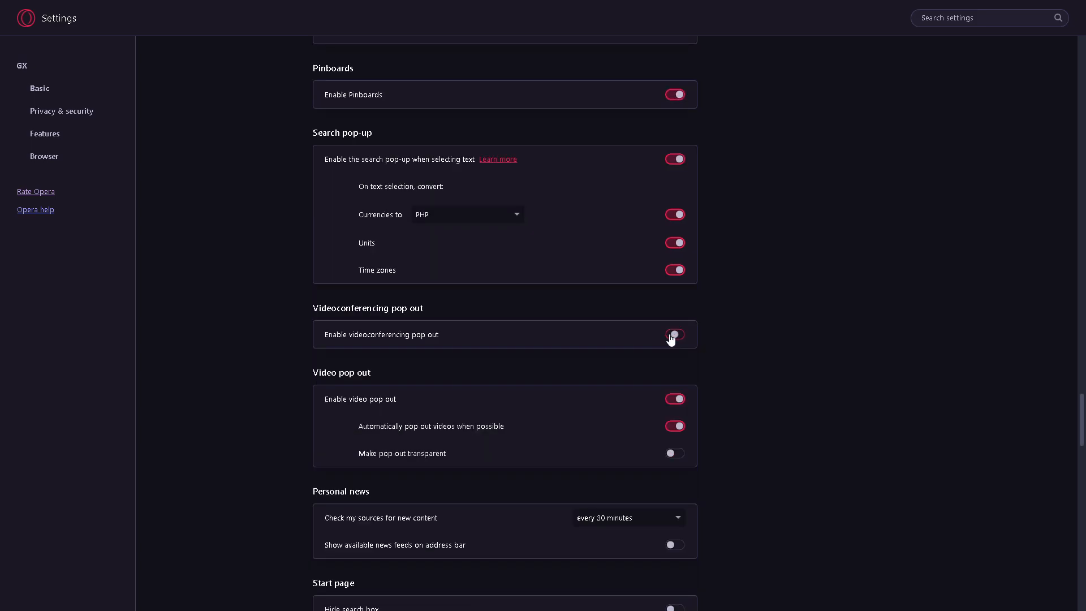
pyautogui.click(673, 334)
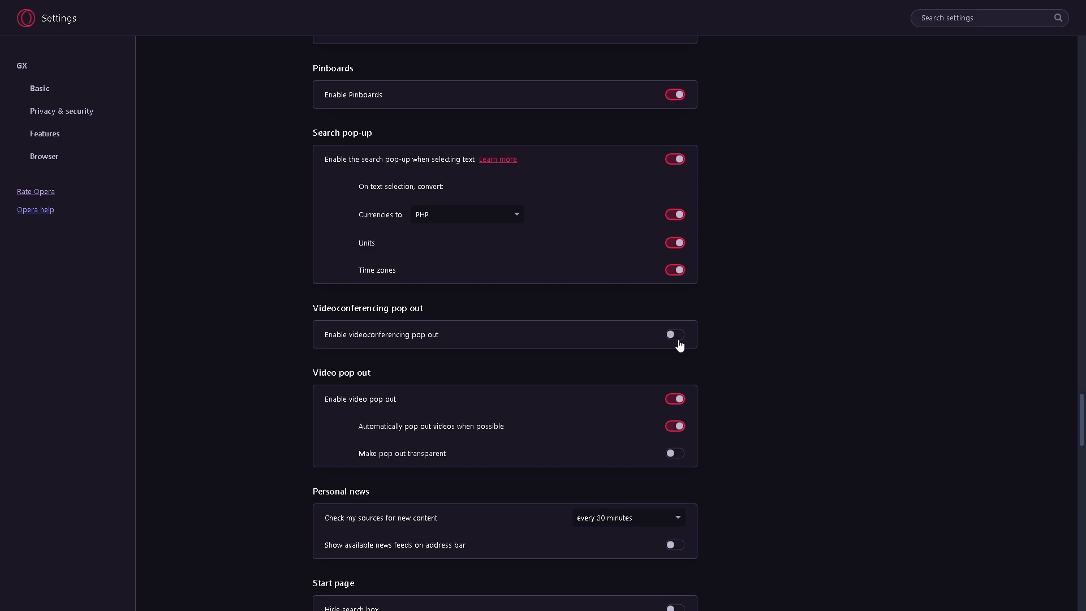
pyautogui.click(673, 334)
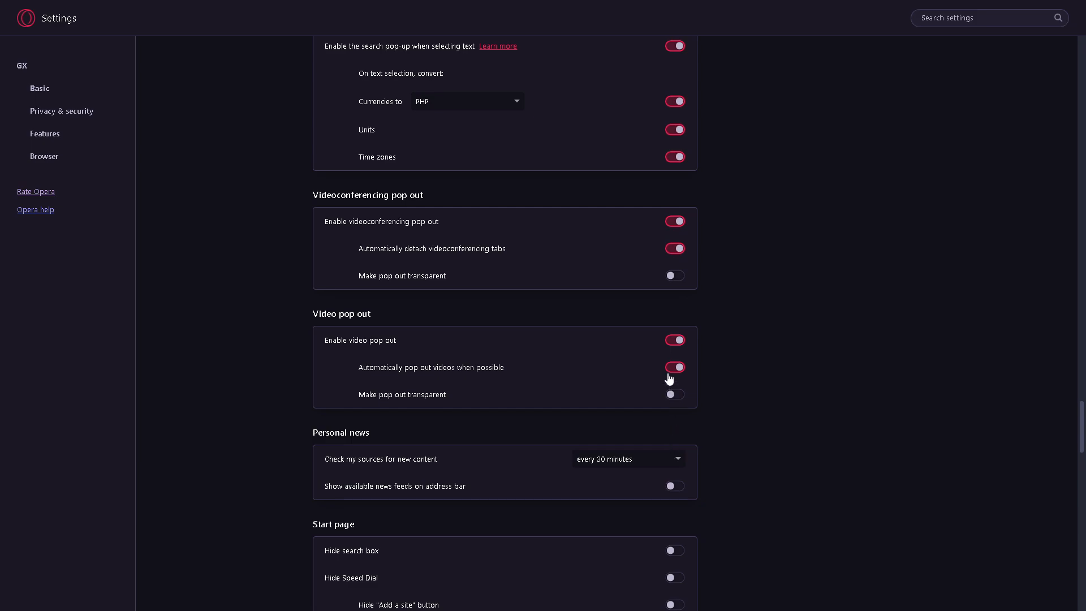
pyautogui.moveTo(677, 346)
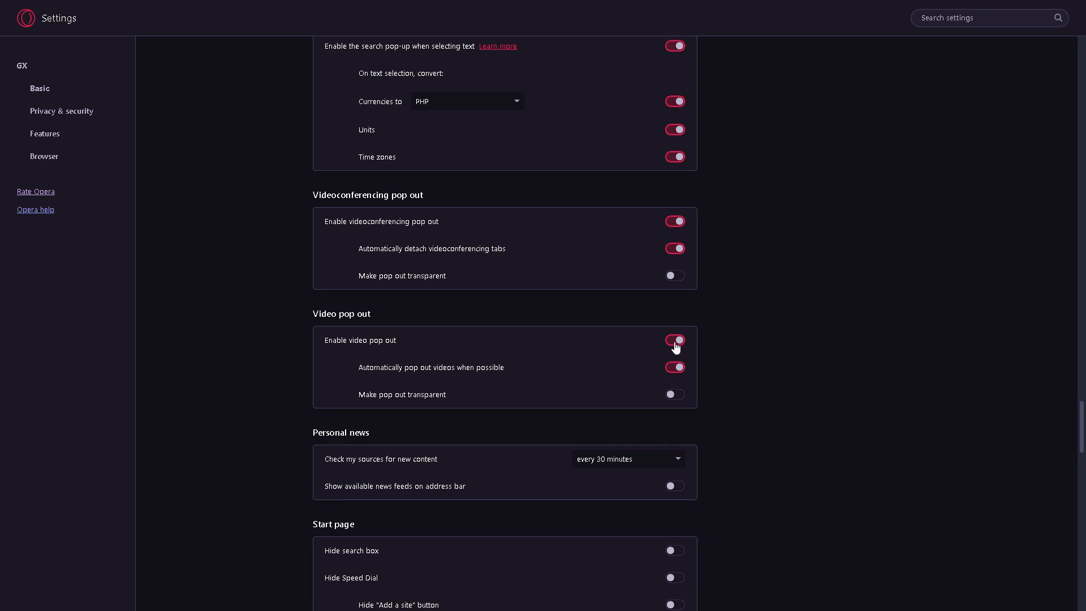
# - Re-enable video pop out and automatic pop out, and turn on transparent pop out
pyautogui.click(673, 340)
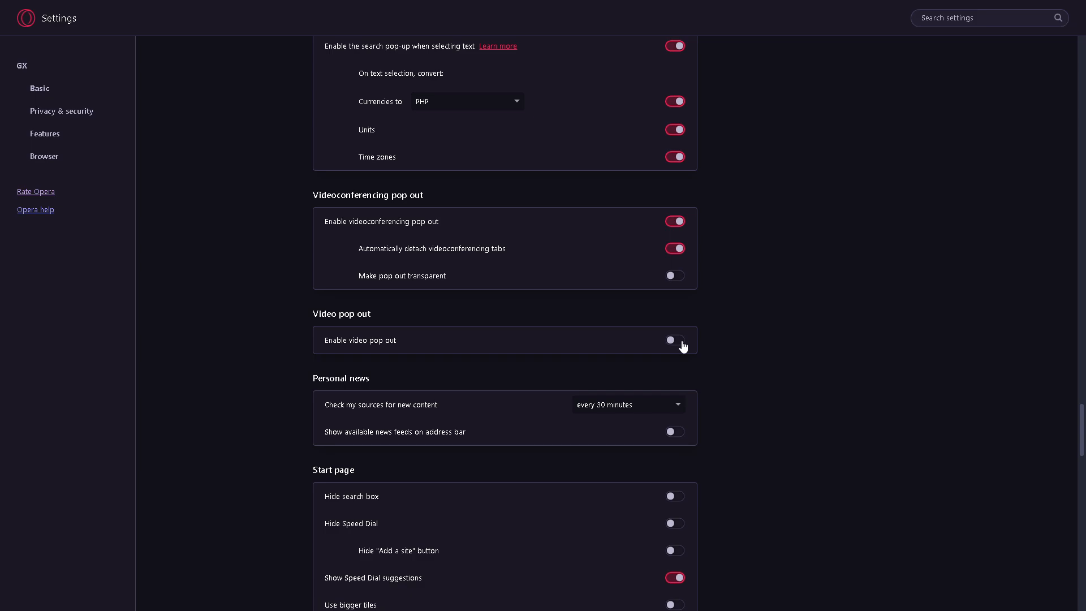
pyautogui.click(673, 340)
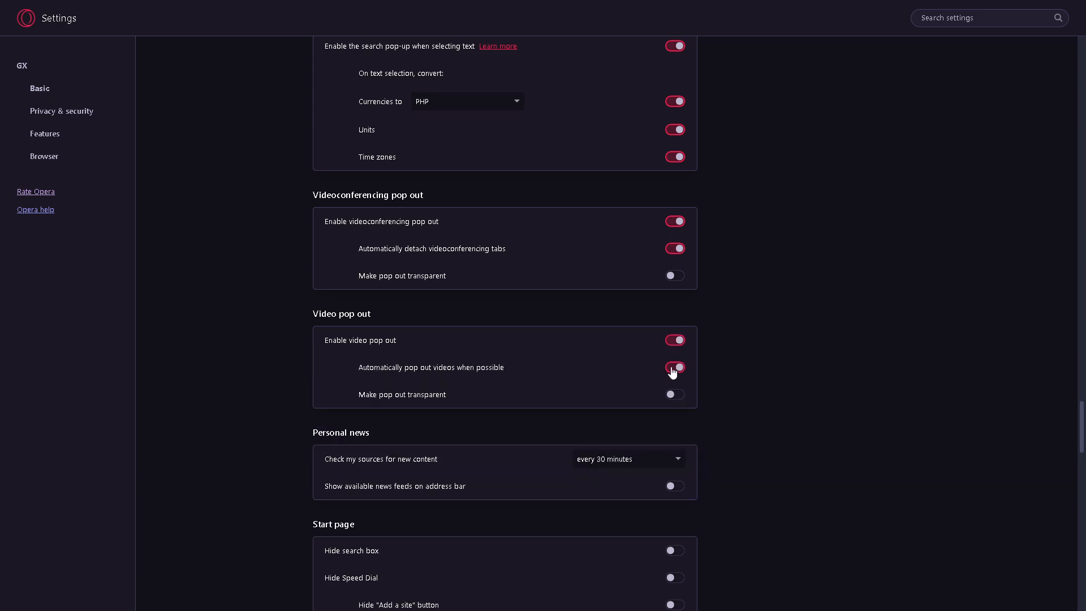
pyautogui.click(673, 367)
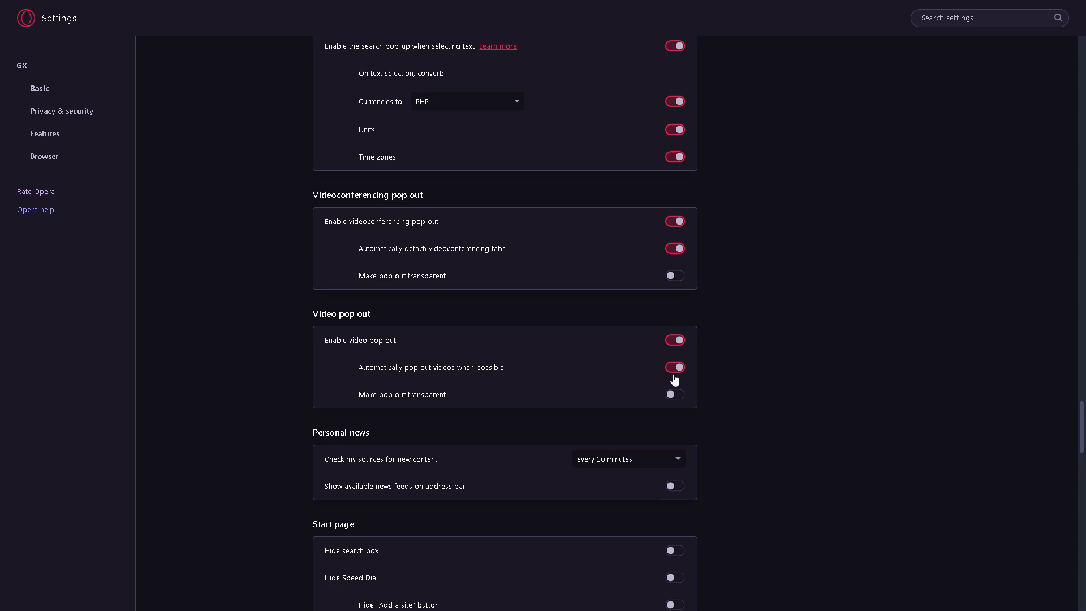
pyautogui.click(674, 367)
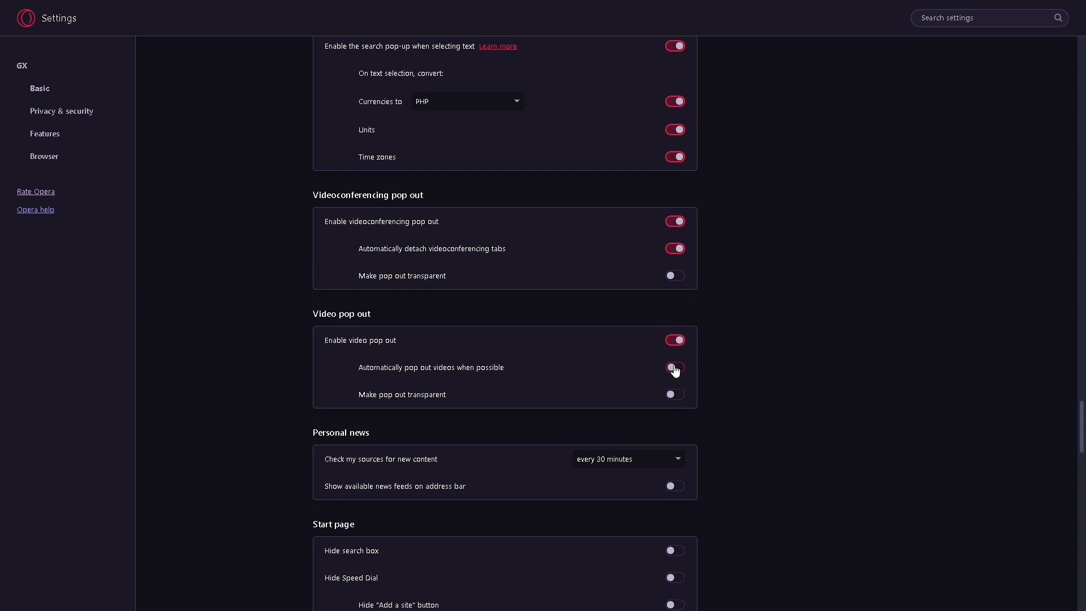
pyautogui.click(674, 367)
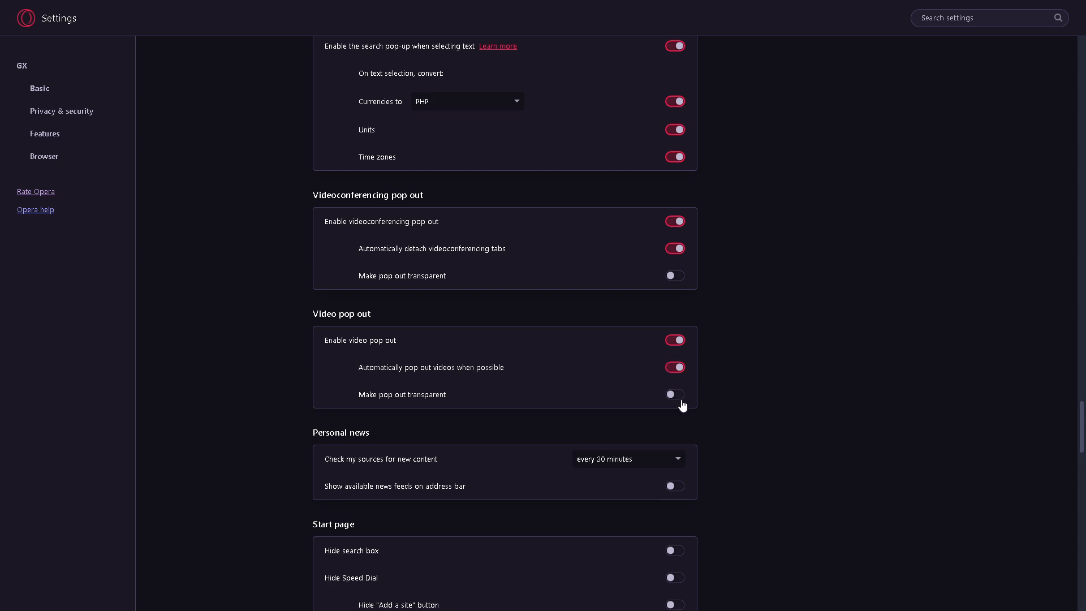
pyautogui.click(673, 394)
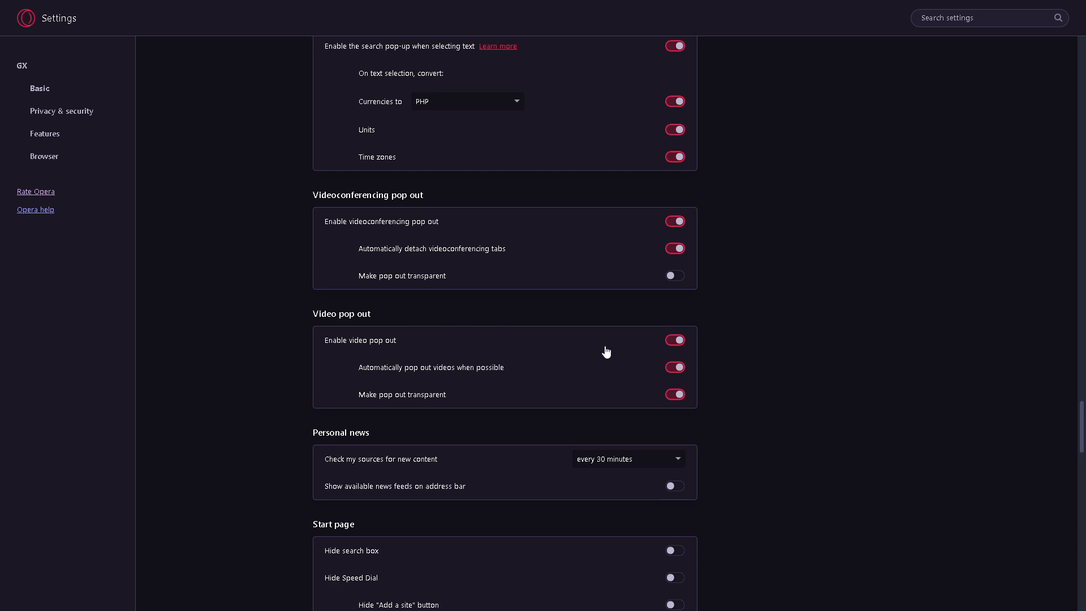
pyautogui.moveTo(630, 353)
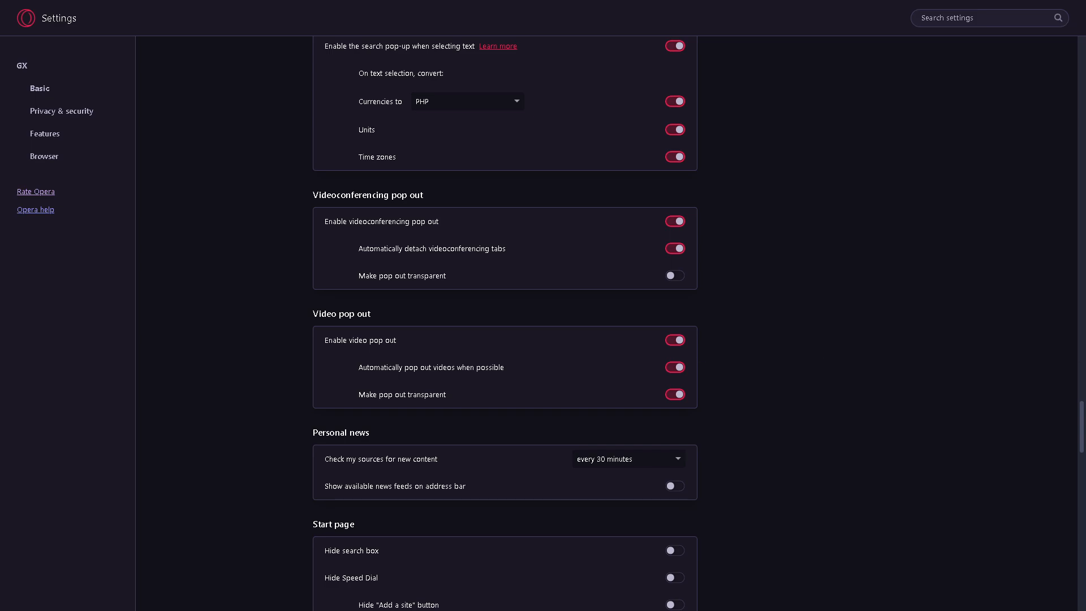
pyautogui.moveTo(472, 329)
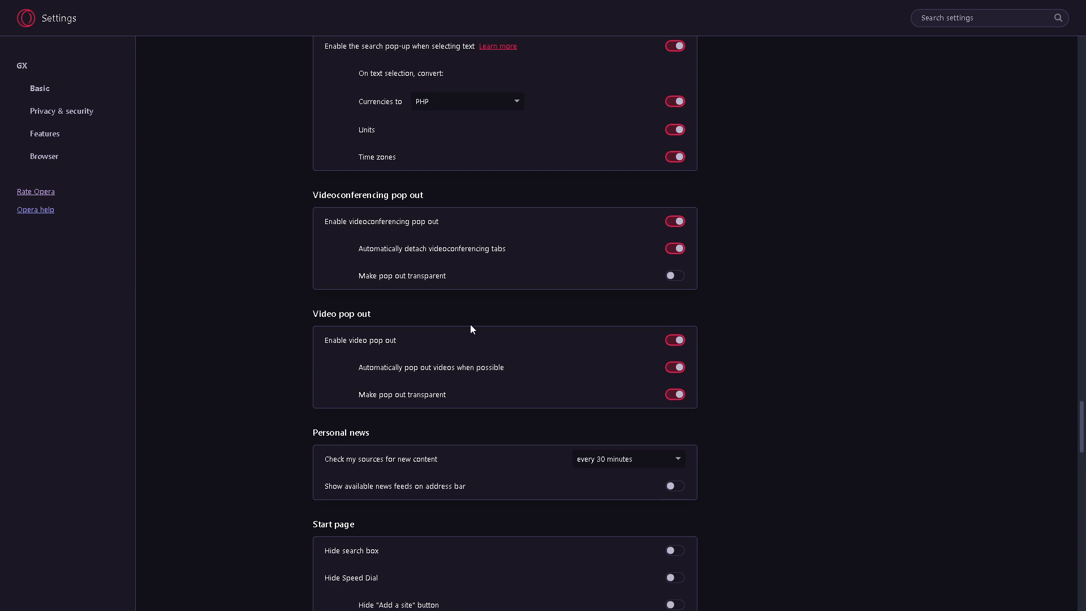
pyautogui.moveTo(479, 284)
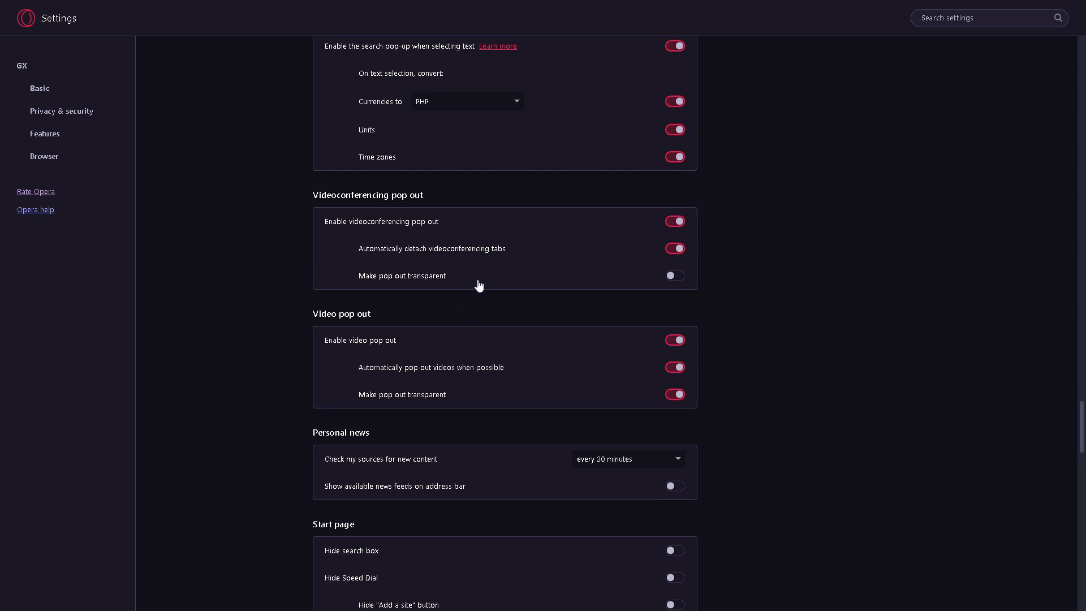
pyautogui.moveTo(547, 363)
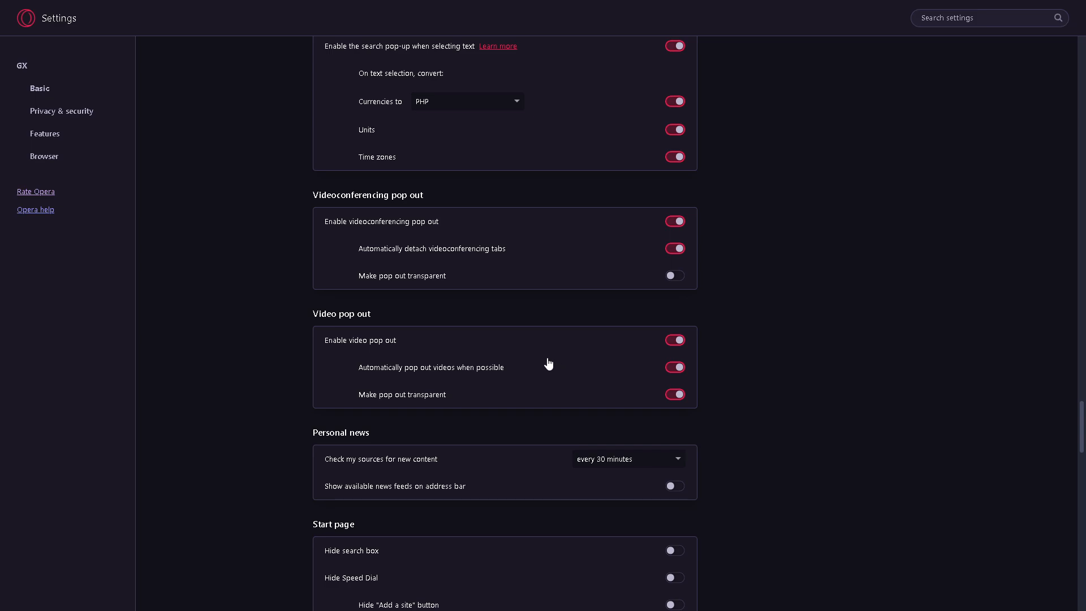
pyautogui.moveTo(433, 350)
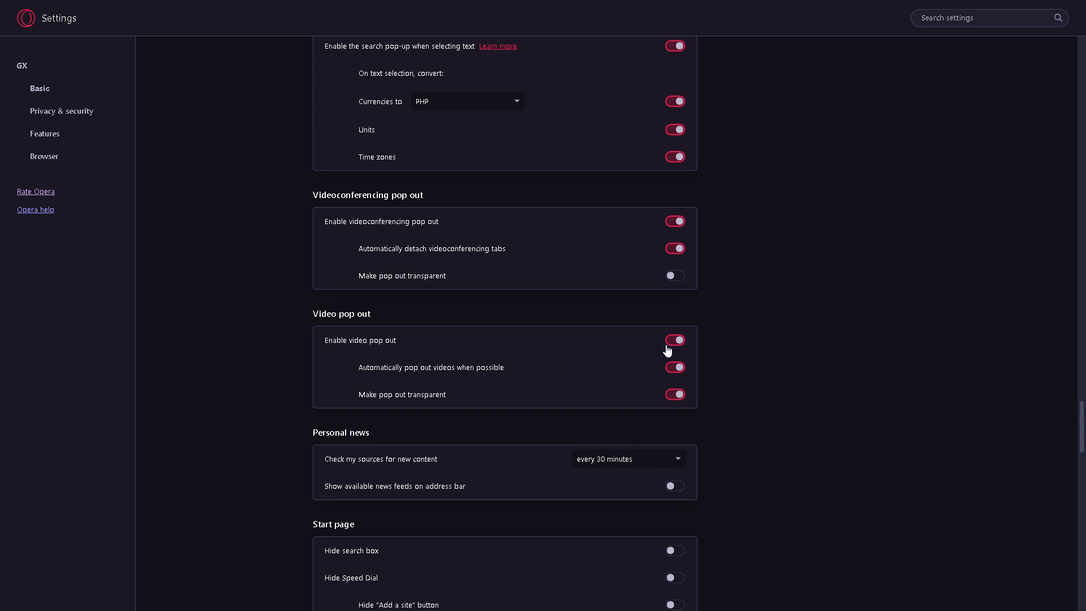
pyautogui.click(675, 339)
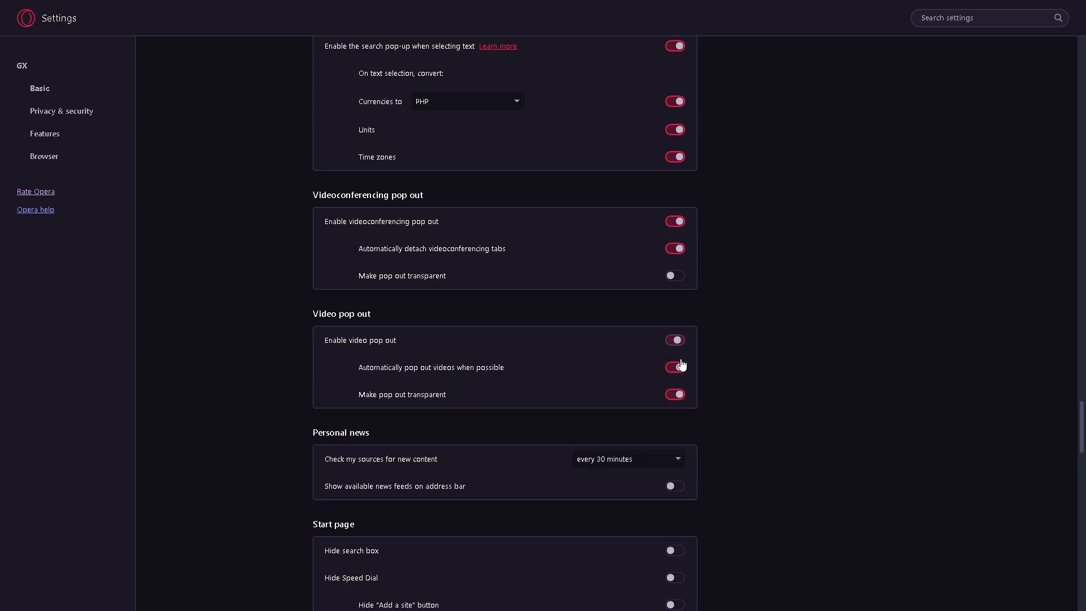
pyautogui.click(673, 367)
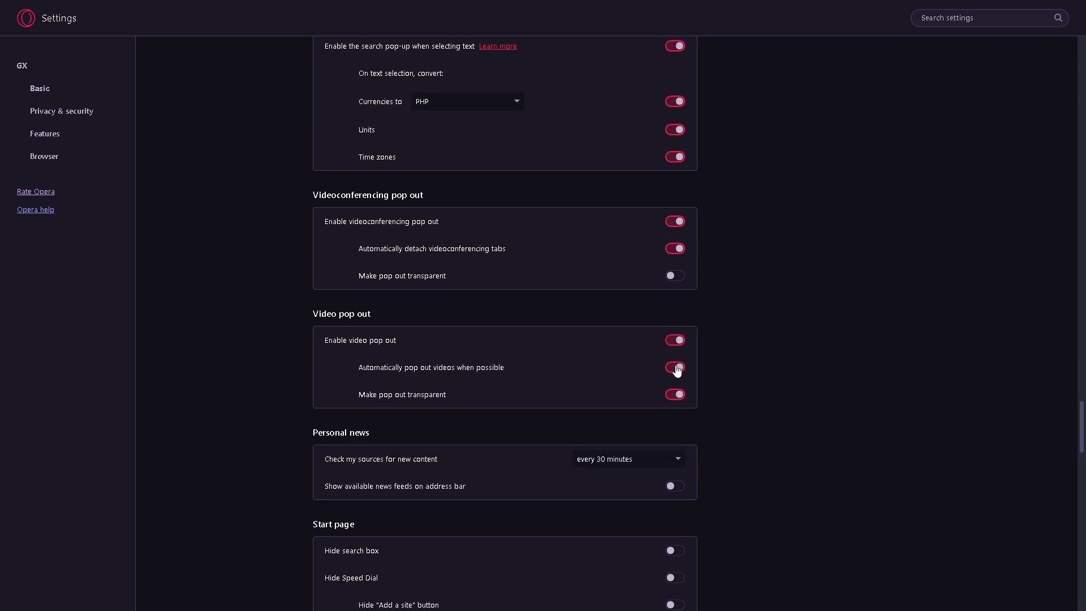
pyautogui.click(673, 367)
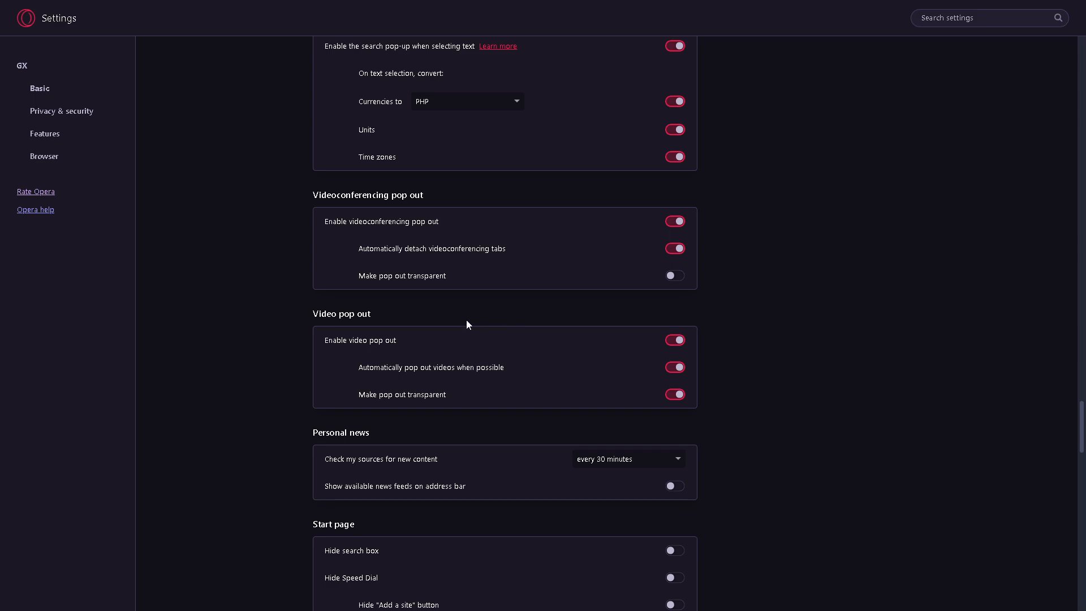